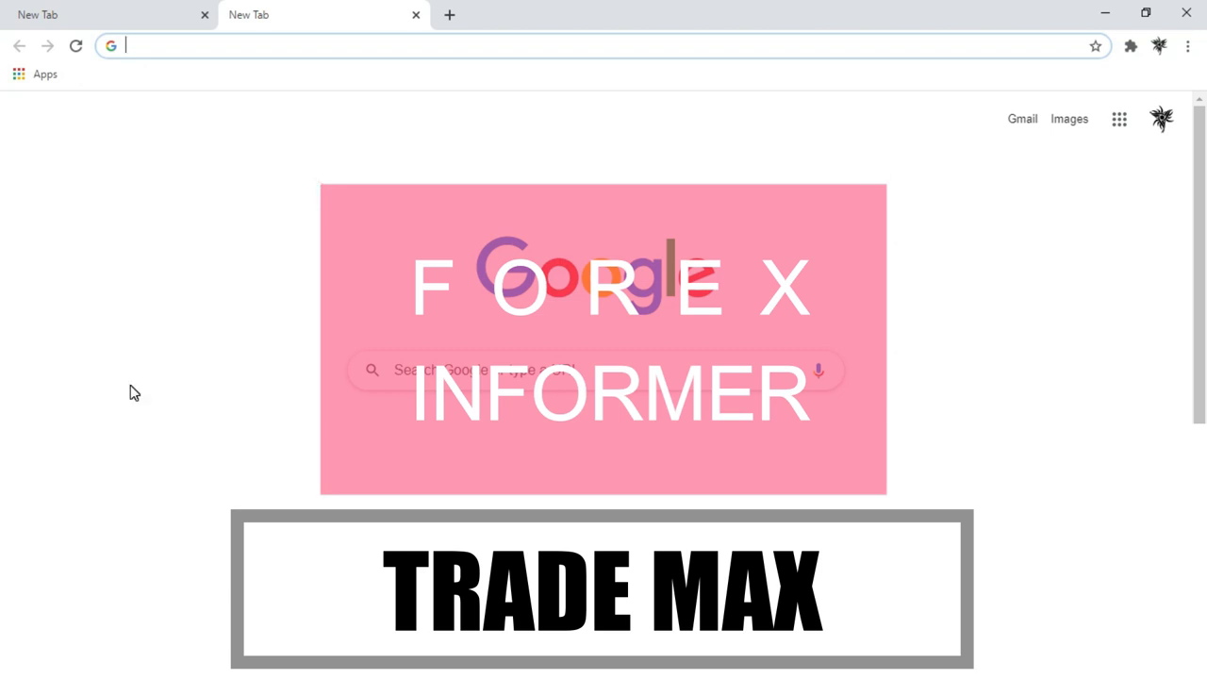
- Load forexnodepositbonus.howztuff.com and scroll down to the $30 JustForex bonus card
type("https://forexnodepositbonus.howztuff.com")
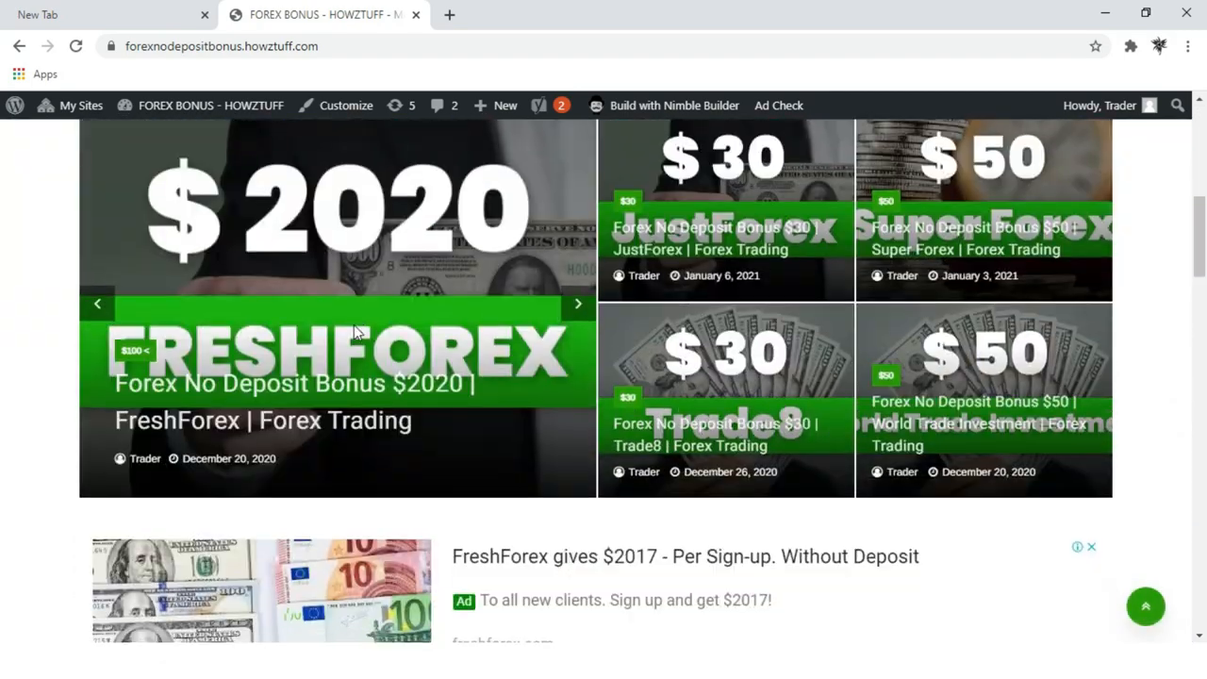
scroll("down", 3)
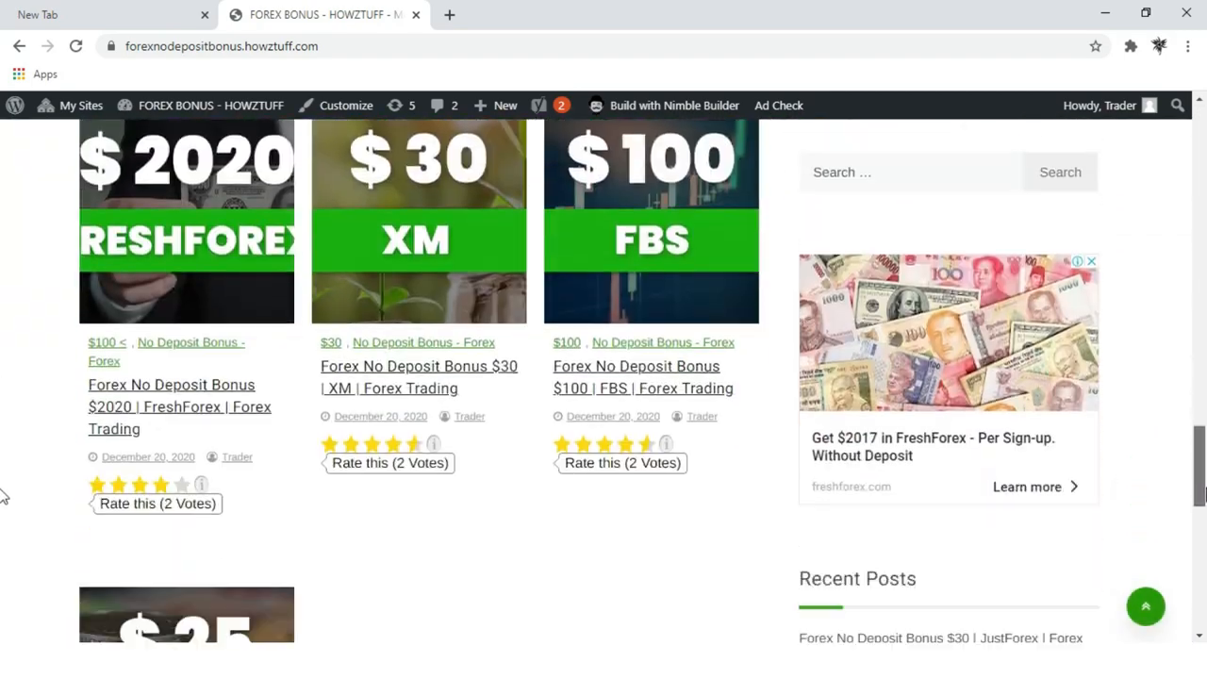
scroll("down", 3)
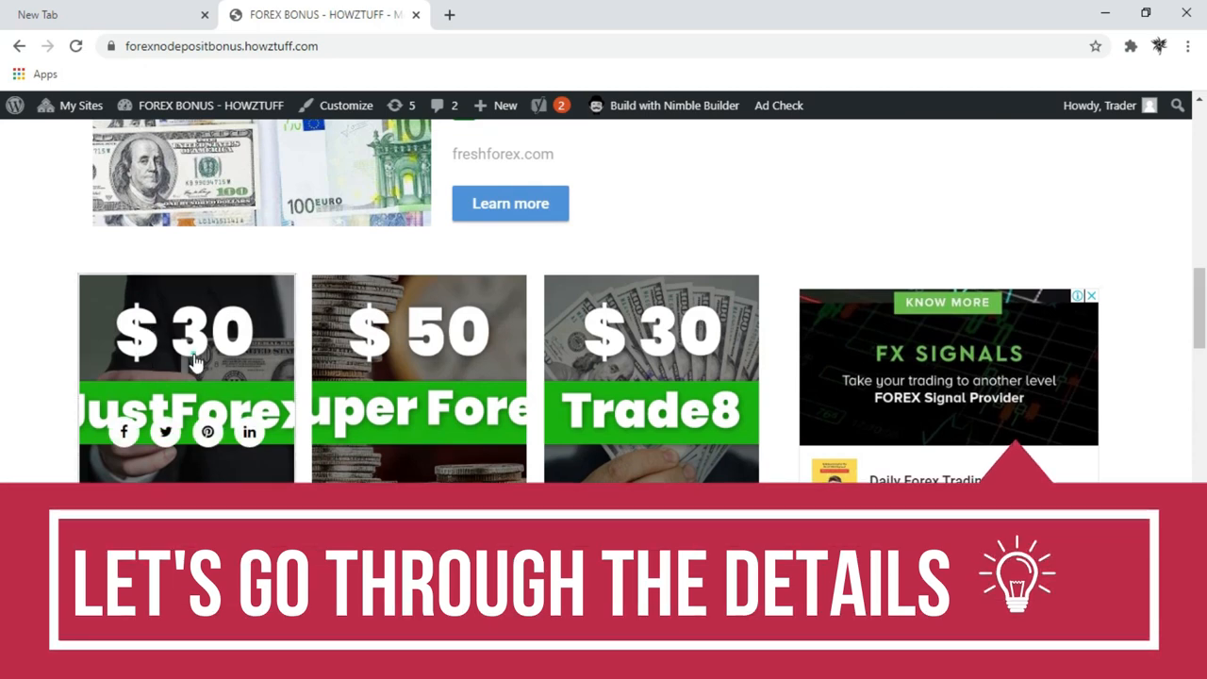
- Open the $30 JustForex post and read its requirements and withdrawal conditions down to the bonus link
left_click(187, 377)
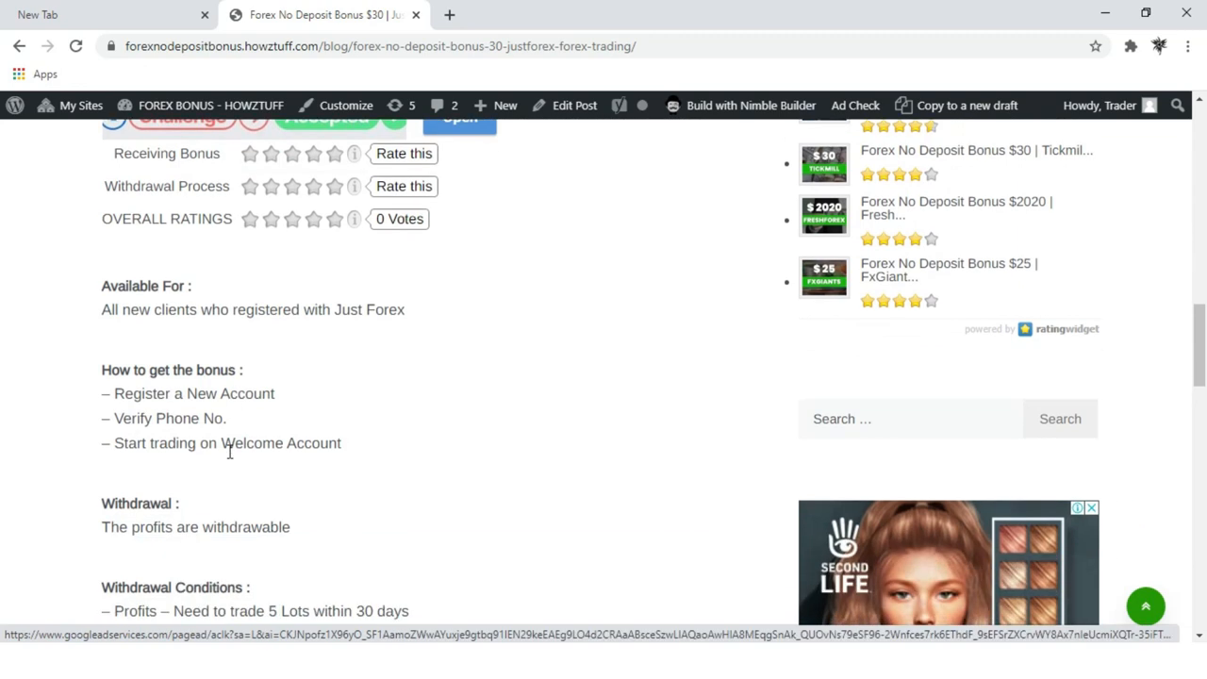
double_click(146, 286)
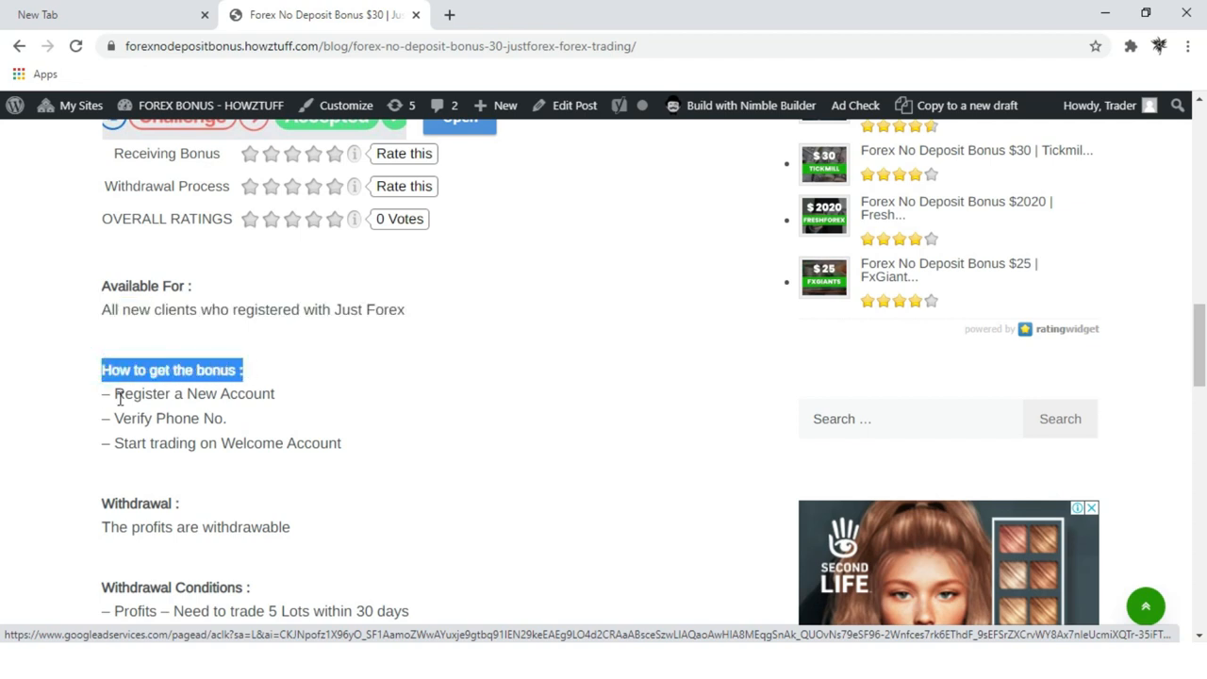
double_click(169, 418)
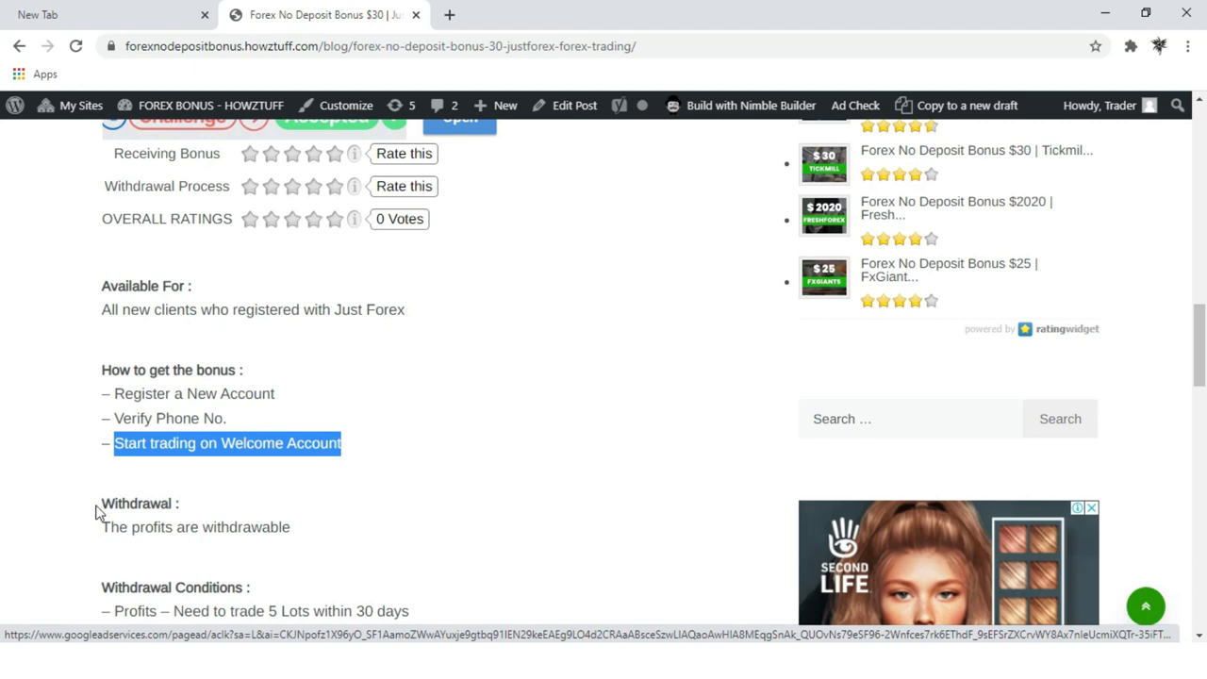
scroll("down", 3)
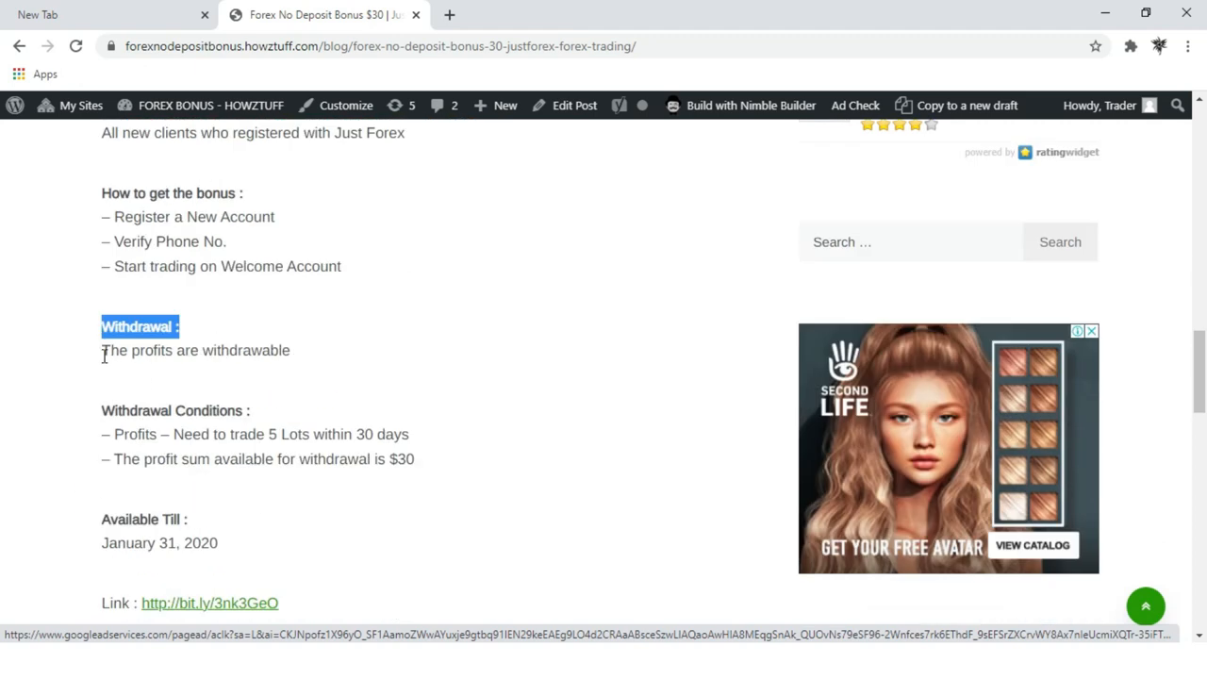
left_click(179, 410)
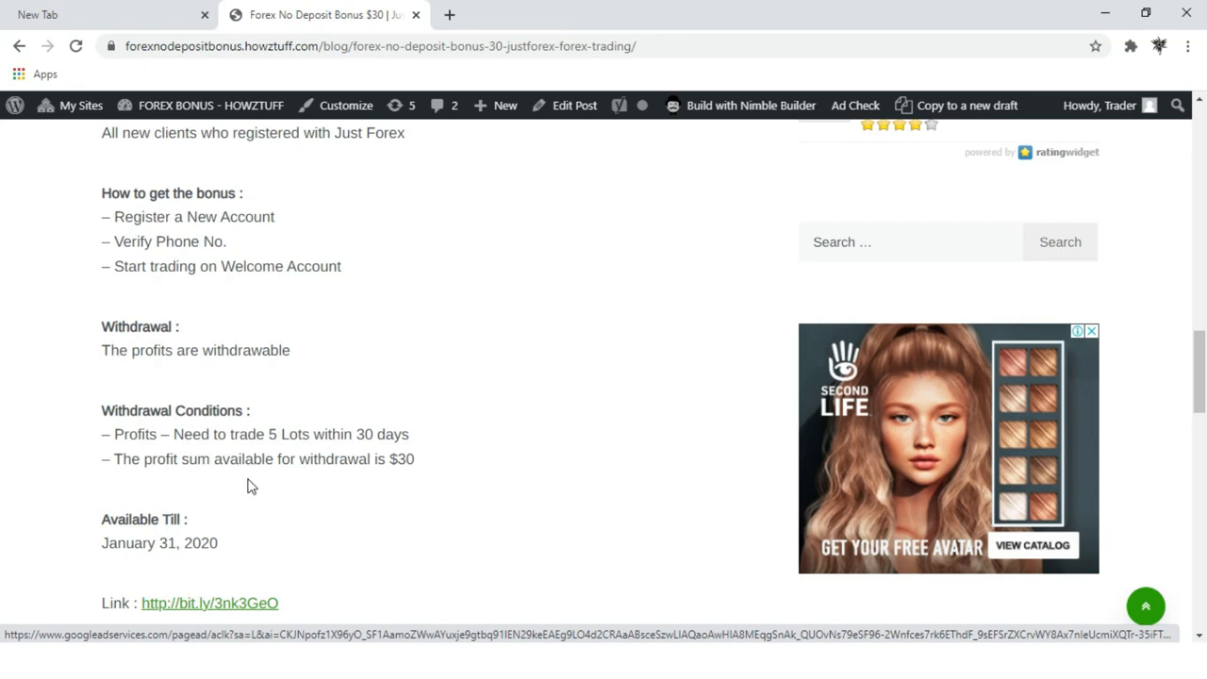
scroll("down", 3)
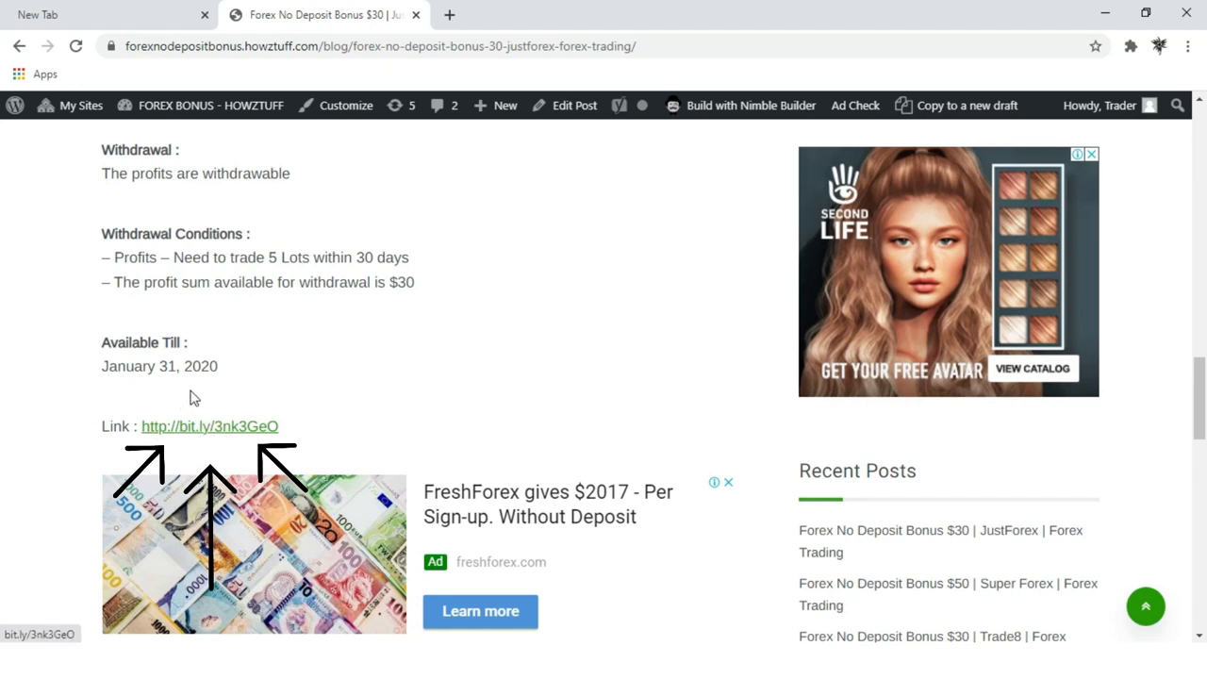
- Follow the bit.ly bonus link, choose Get Bonus, and register a JustForex Back Office account
left_click(209, 427)
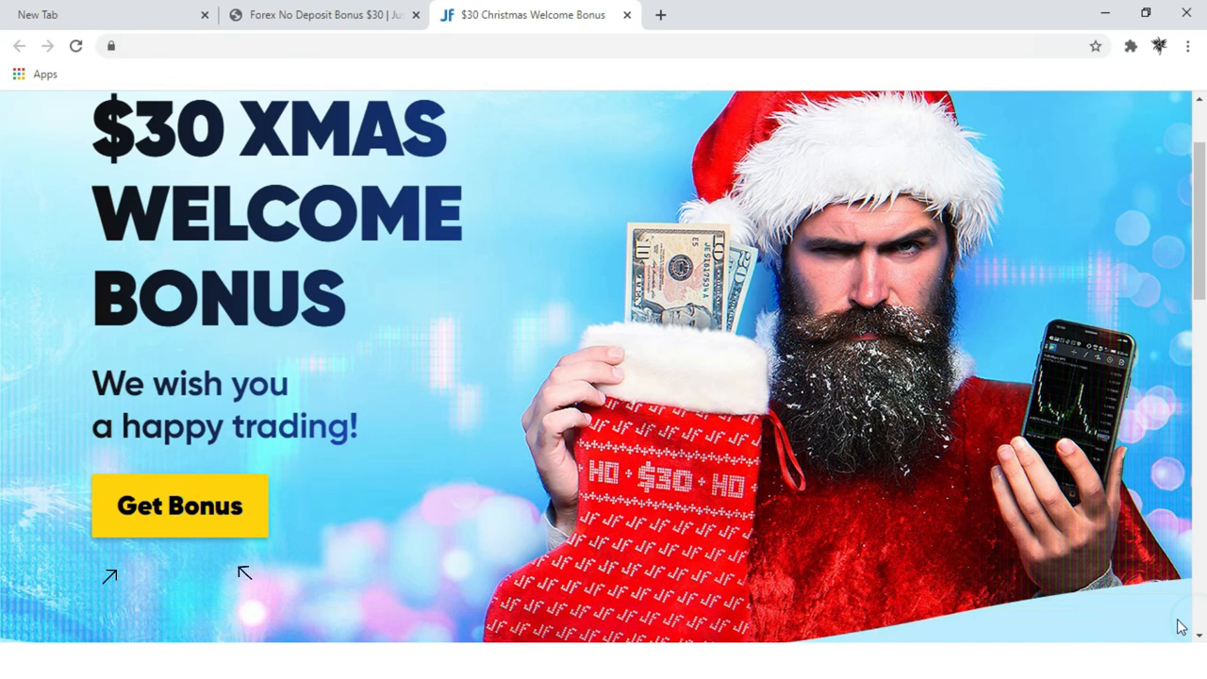
left_click(179, 505)
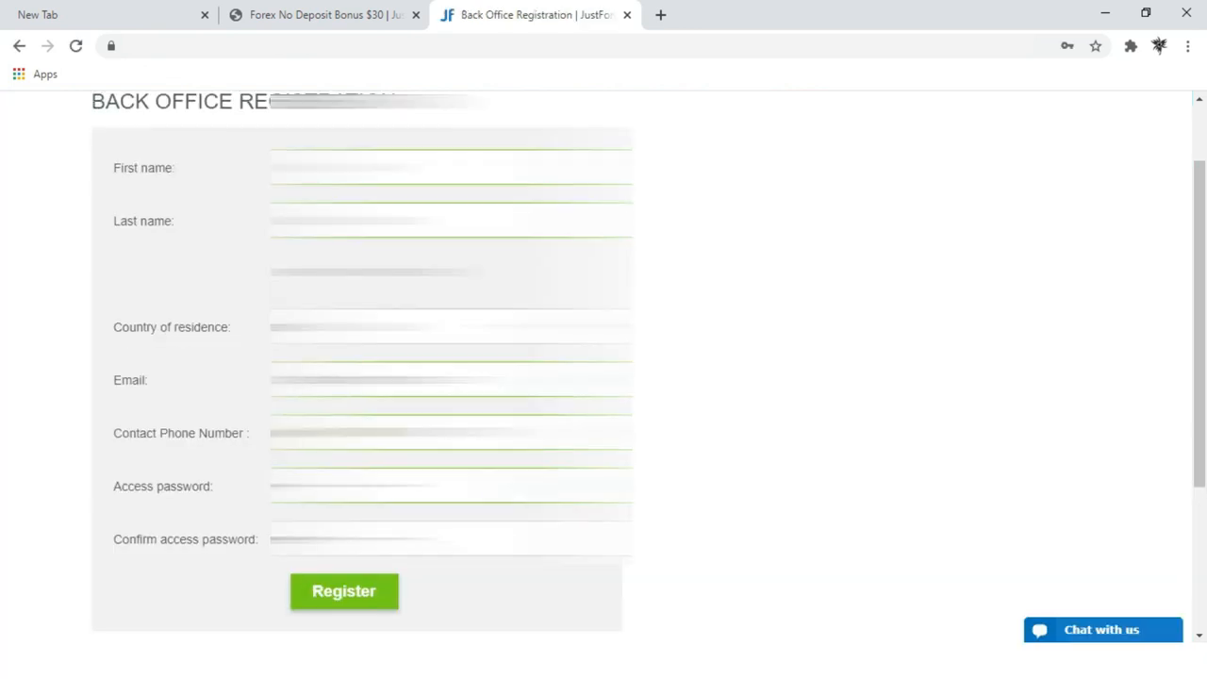
scroll("down", 3)
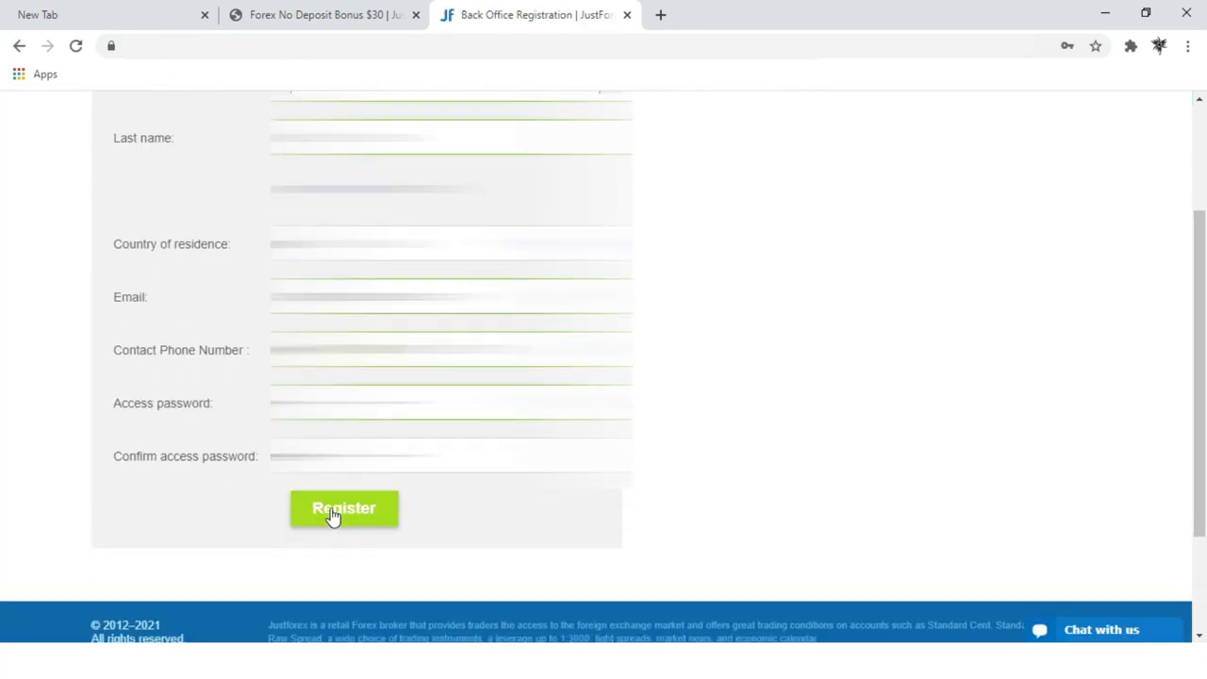
left_click(344, 509)
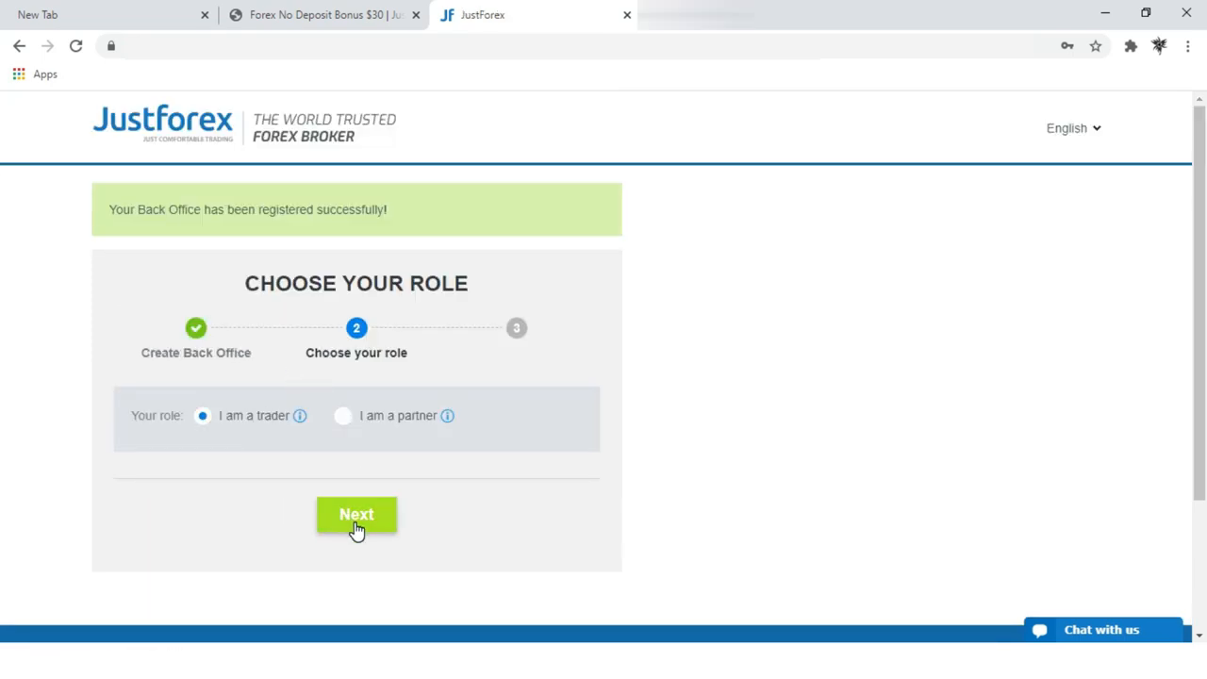
- Continue as a trader, open the trading account, and expand Bonuses & Promotions
left_click(357, 514)
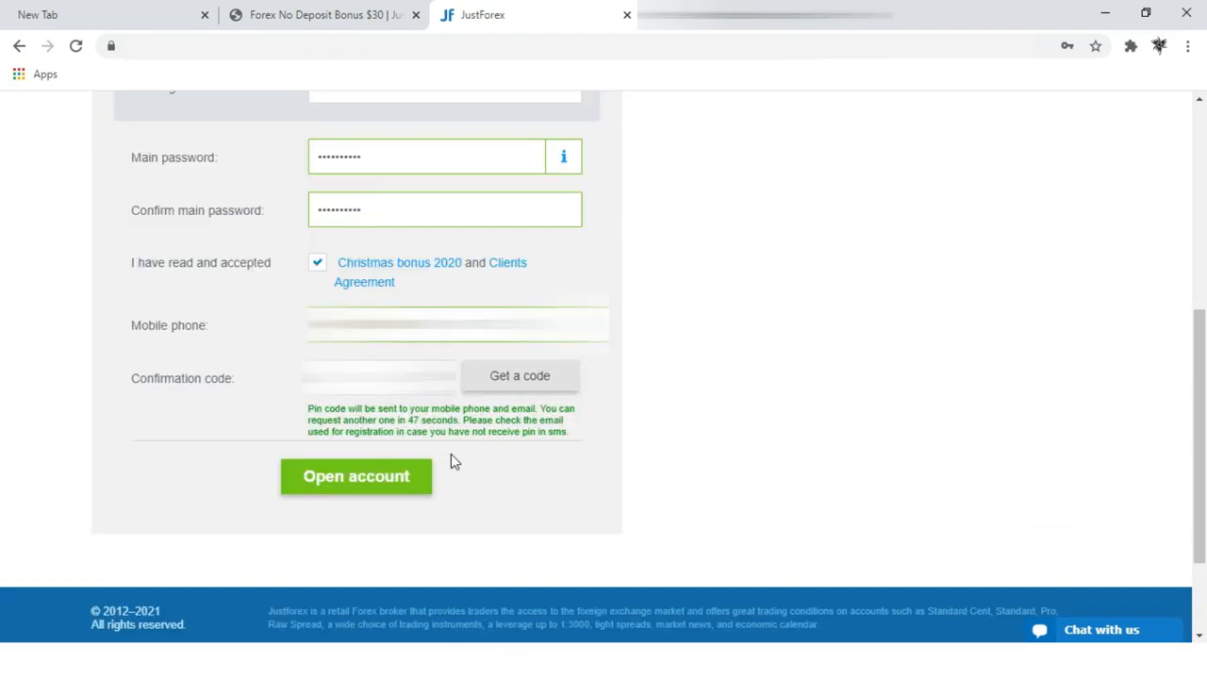
left_click(355, 477)
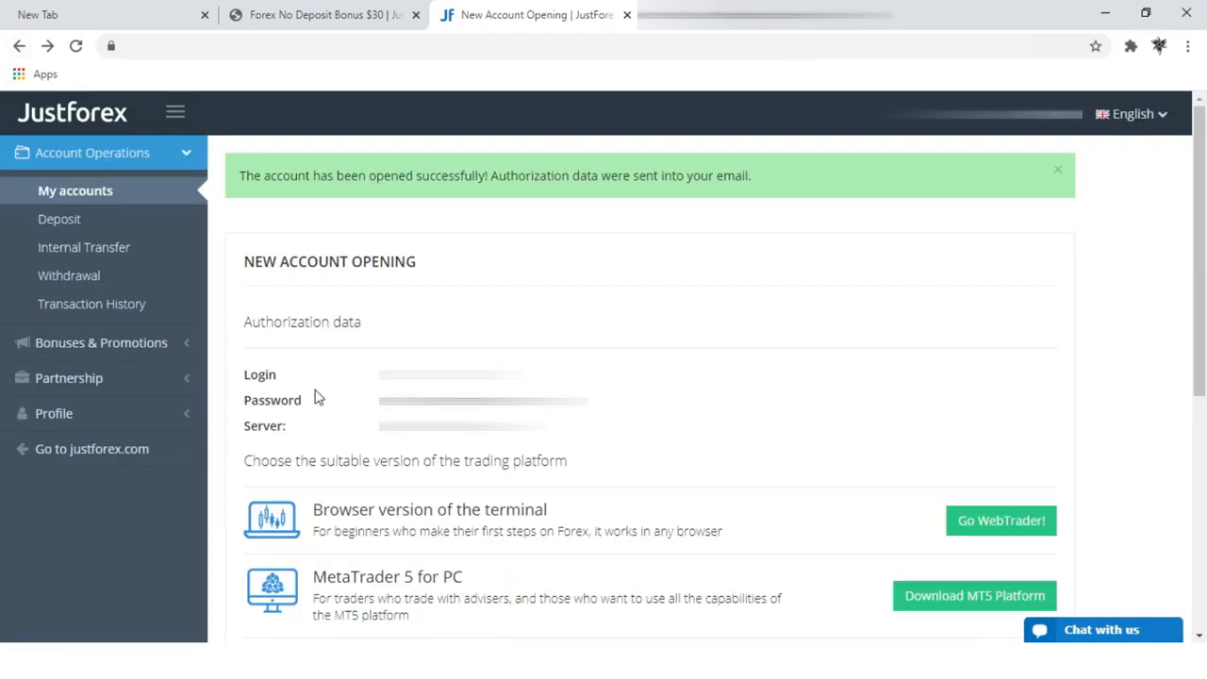
mouse_move(101, 343)
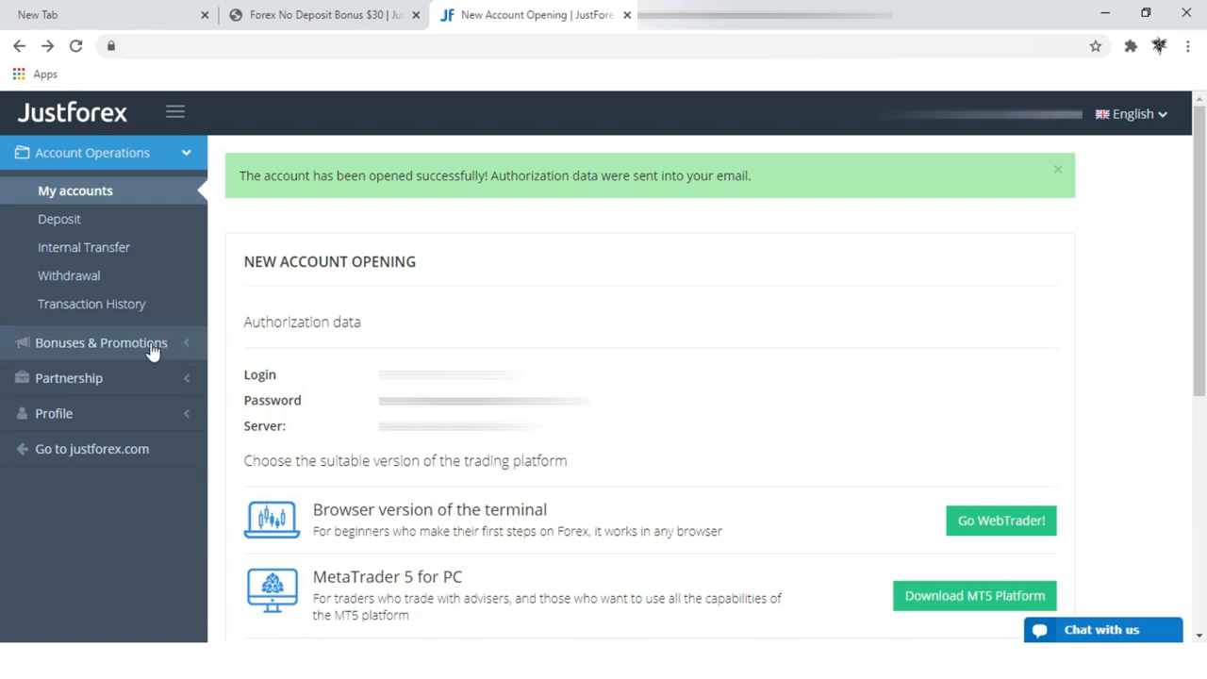
left_click(101, 343)
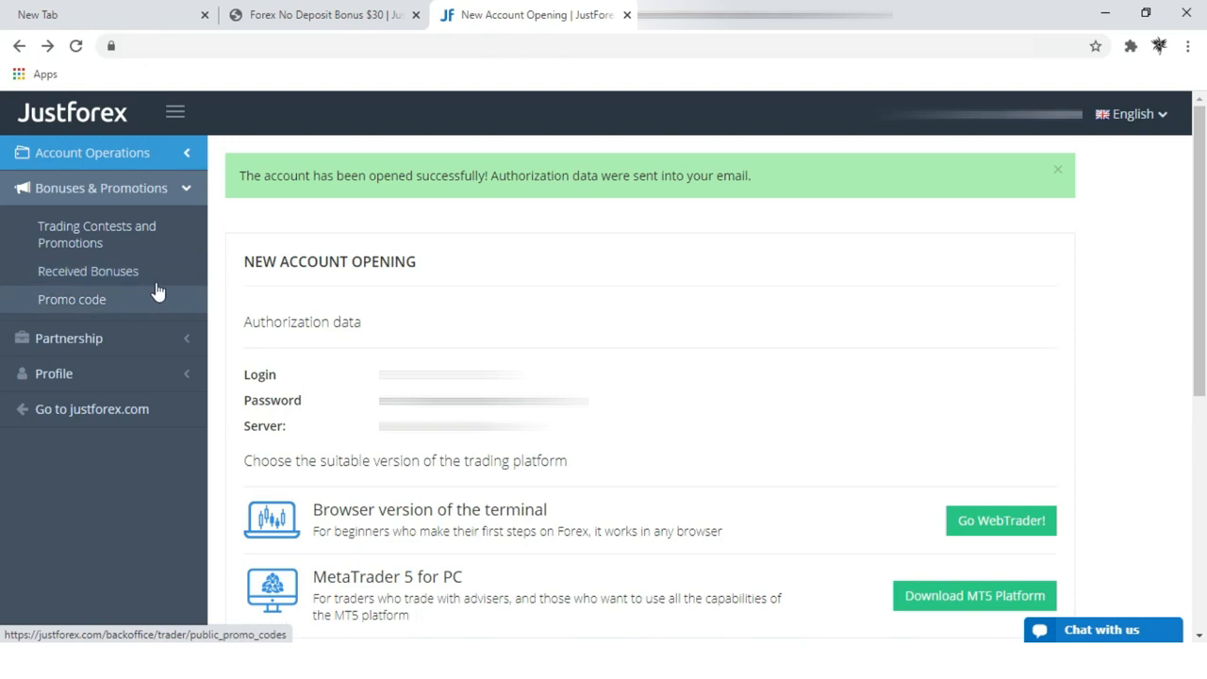
- Open Received Bonuses and highlight the active 30.00 USD Welcome bonus size
left_click(88, 270)
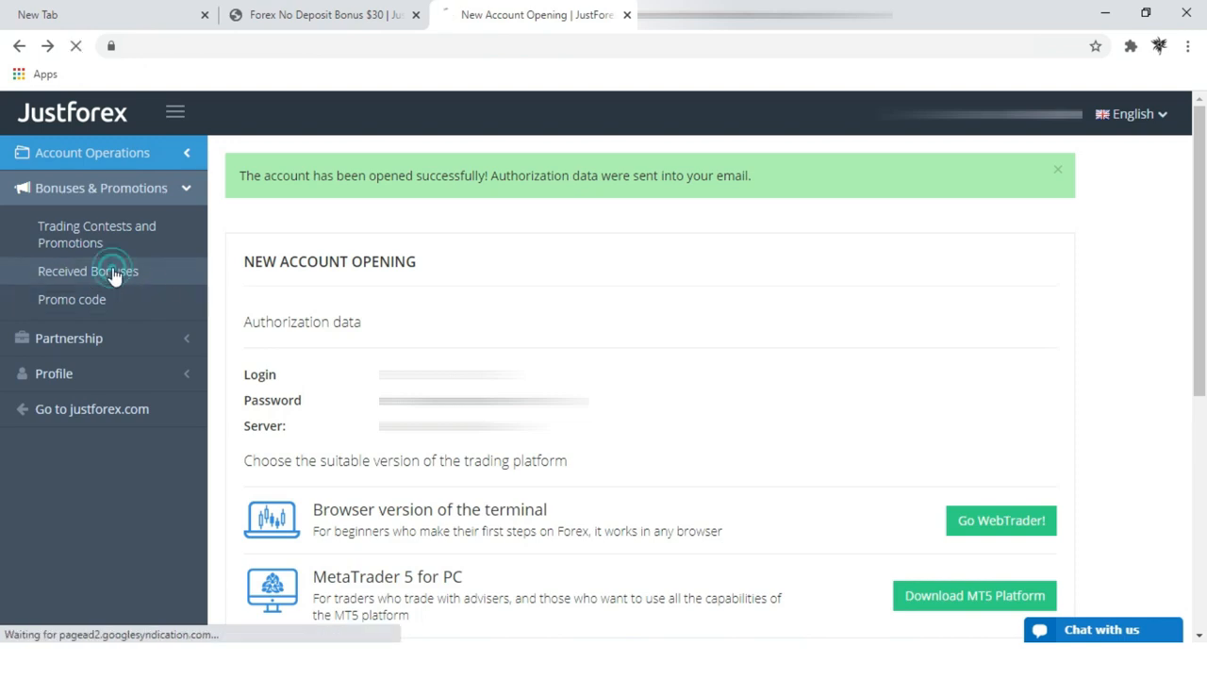
left_click(88, 271)
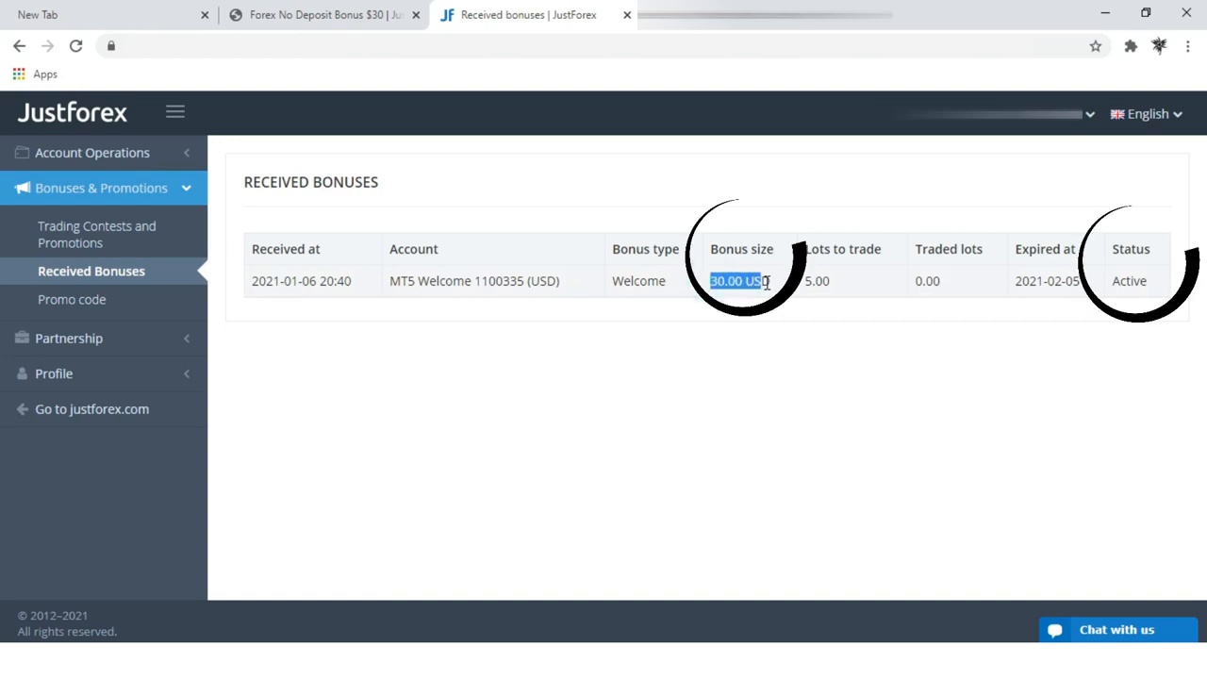
double_click(1130, 280)
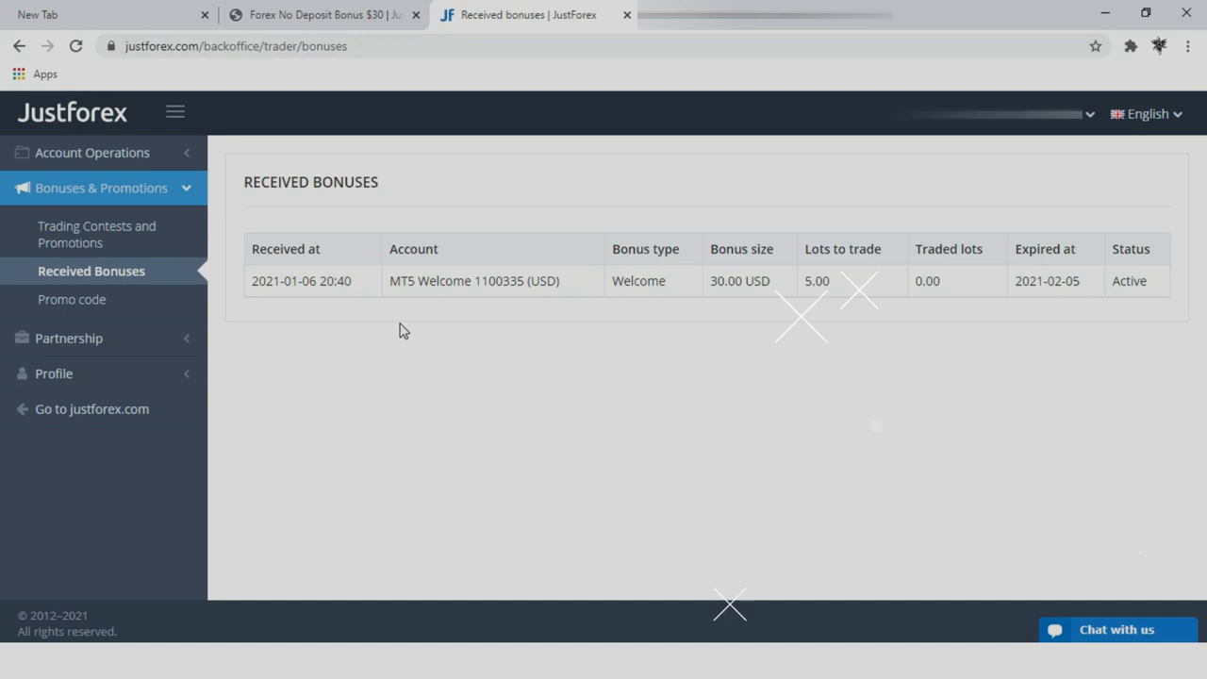
mouse_move(406, 416)
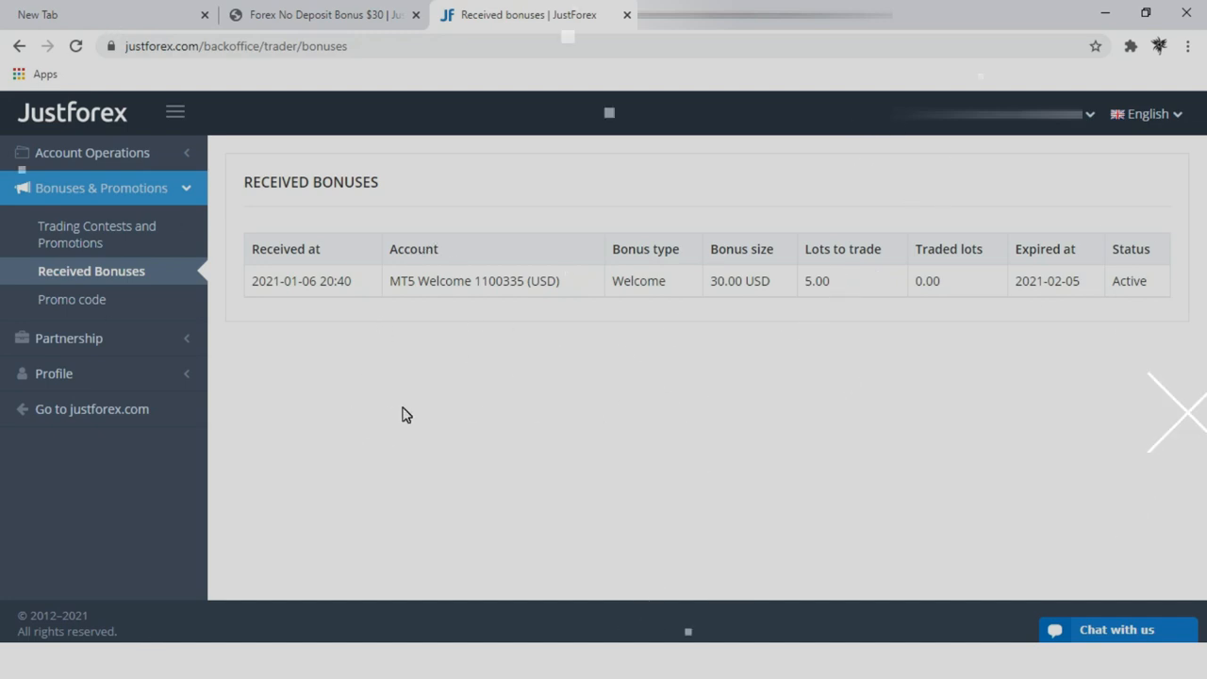